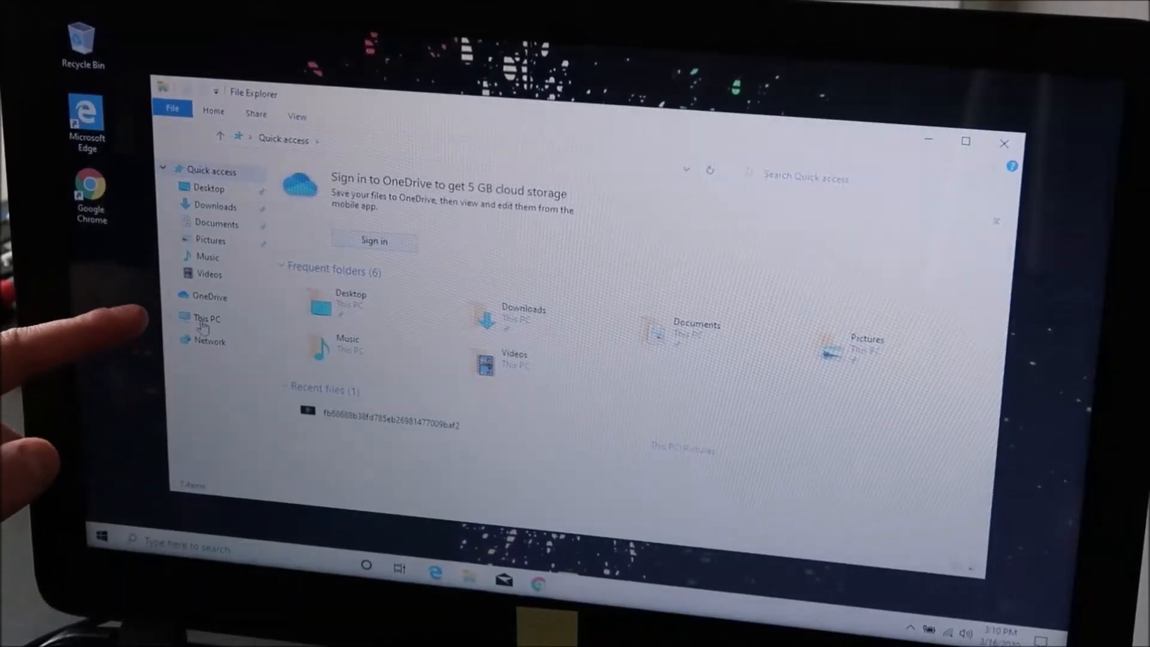
Step: Open the This PC context menu to launch Computer Management
{"action": "right_click", "coordinate": [207, 318]}
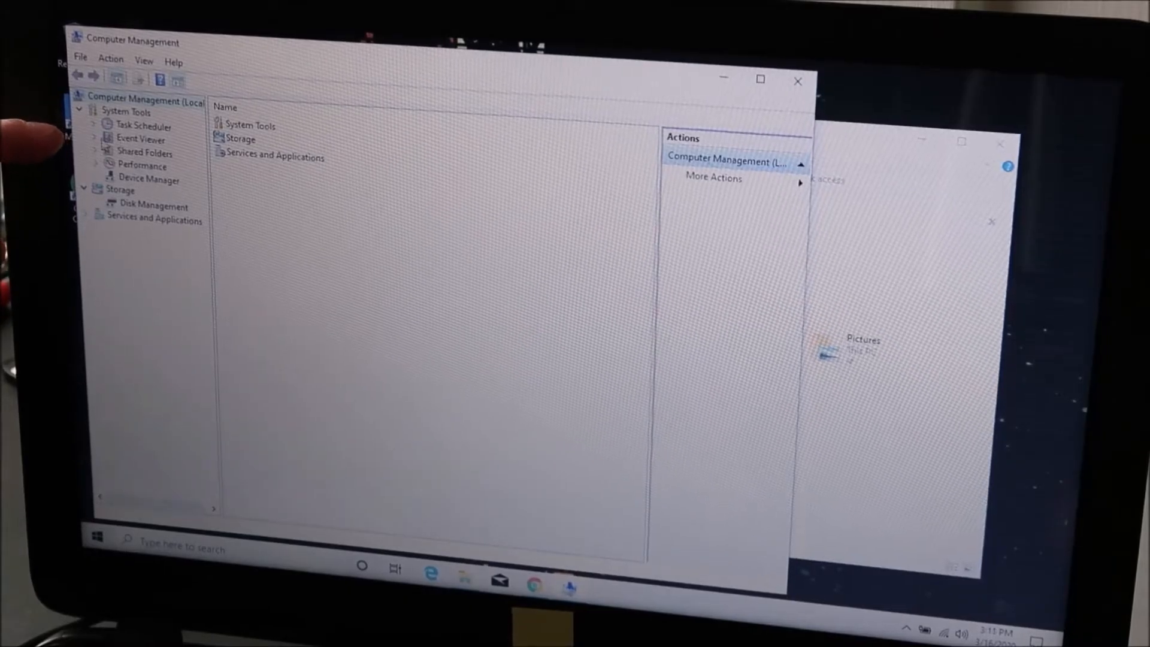
Step: Expand Event Viewer and Windows Logs, then open the System log
{"action": "left_click", "coordinate": [95, 138]}
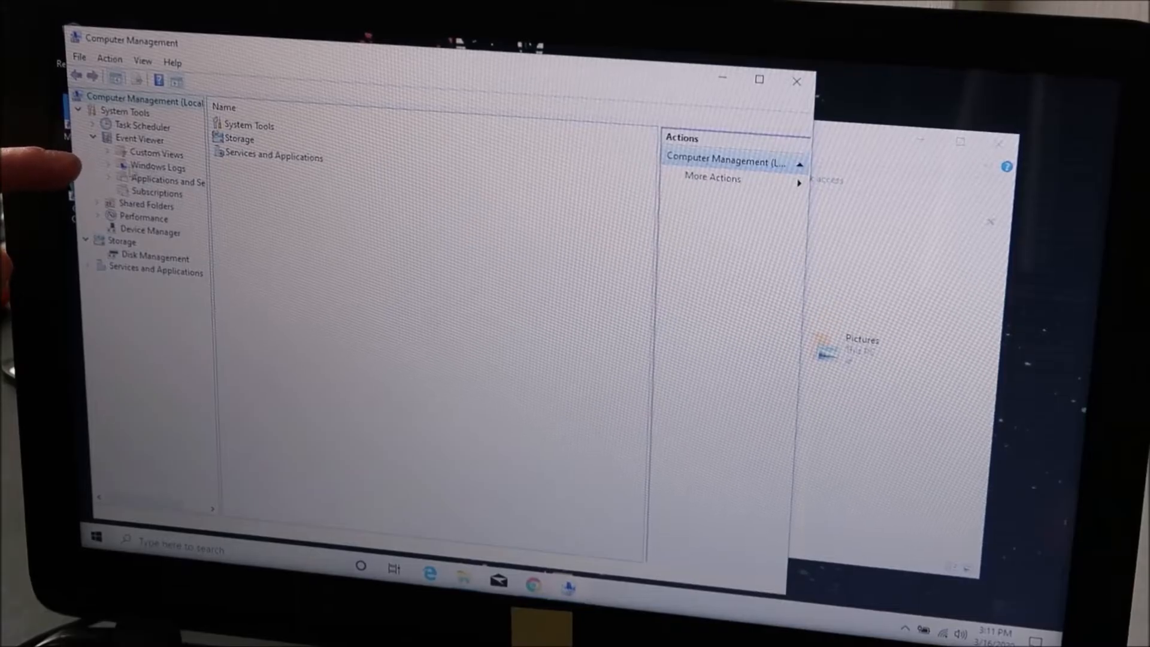
{"action": "left_click", "coordinate": [107, 167]}
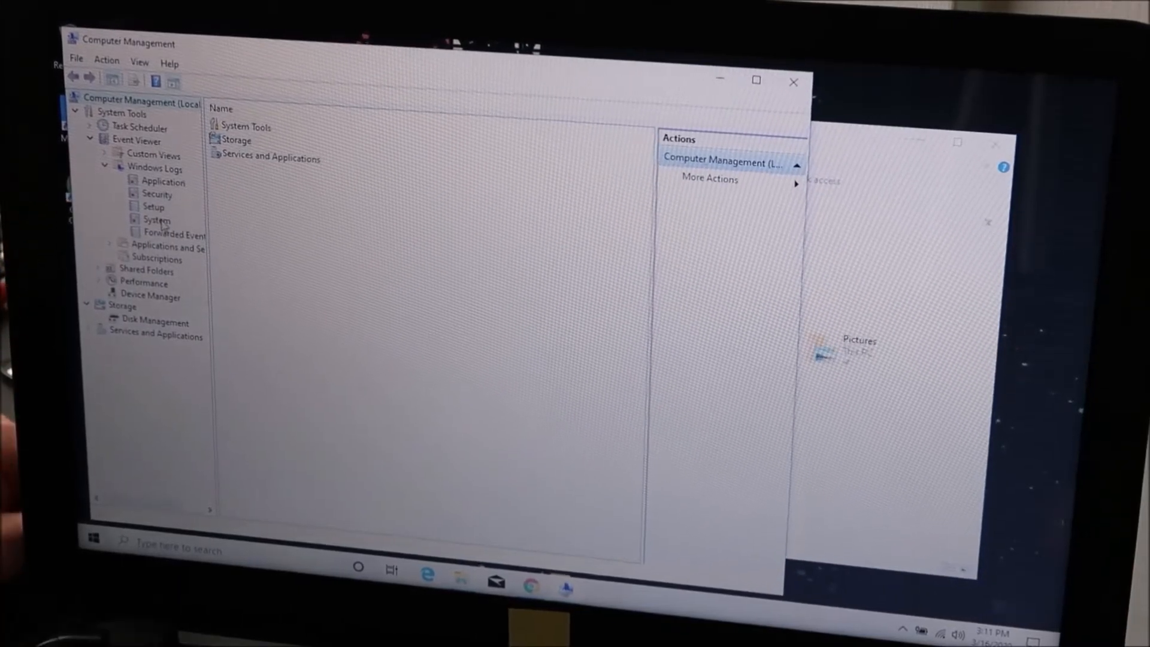
{"action": "left_click", "coordinate": [156, 219]}
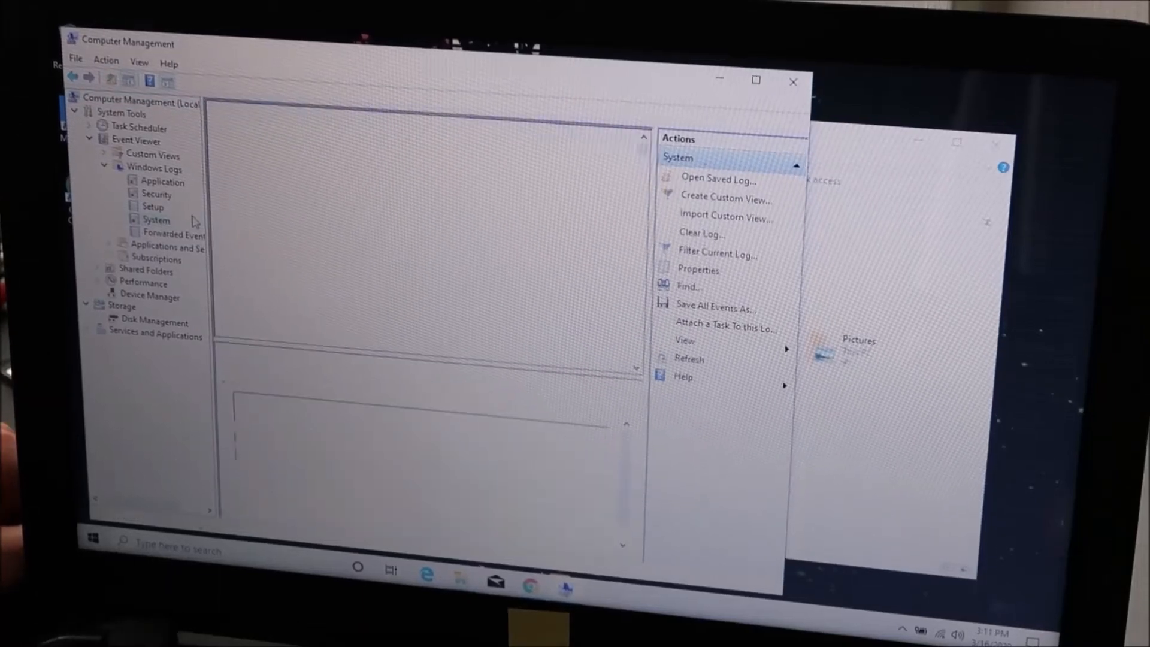
{"action": "left_click", "coordinate": [155, 219]}
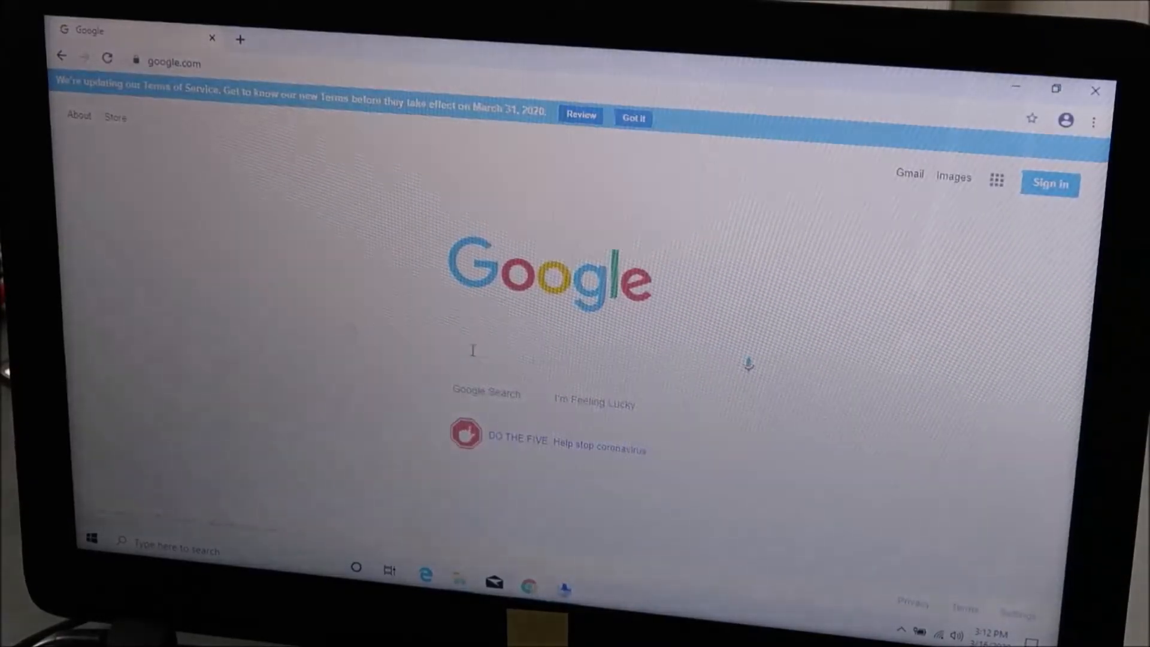
Step: Search Google for 'event id 10016' and scroll the results
{"action": "type", "text": "event id 10016"}
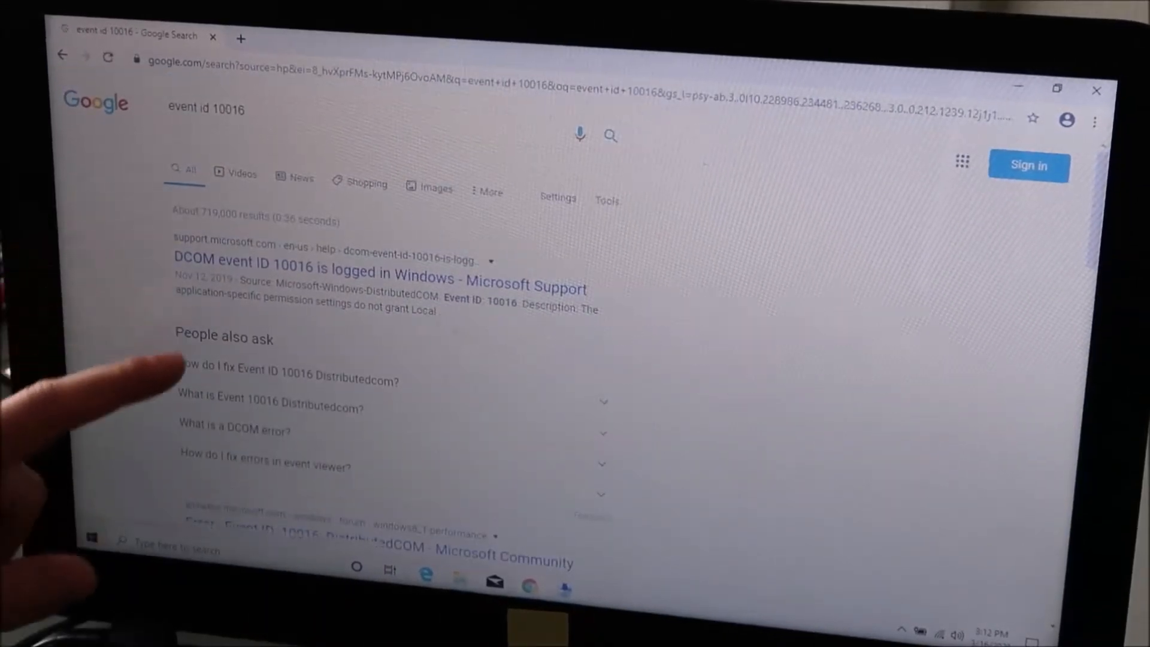
{"action": "scroll", "scroll_direction": "down", "scroll_amount": 3}
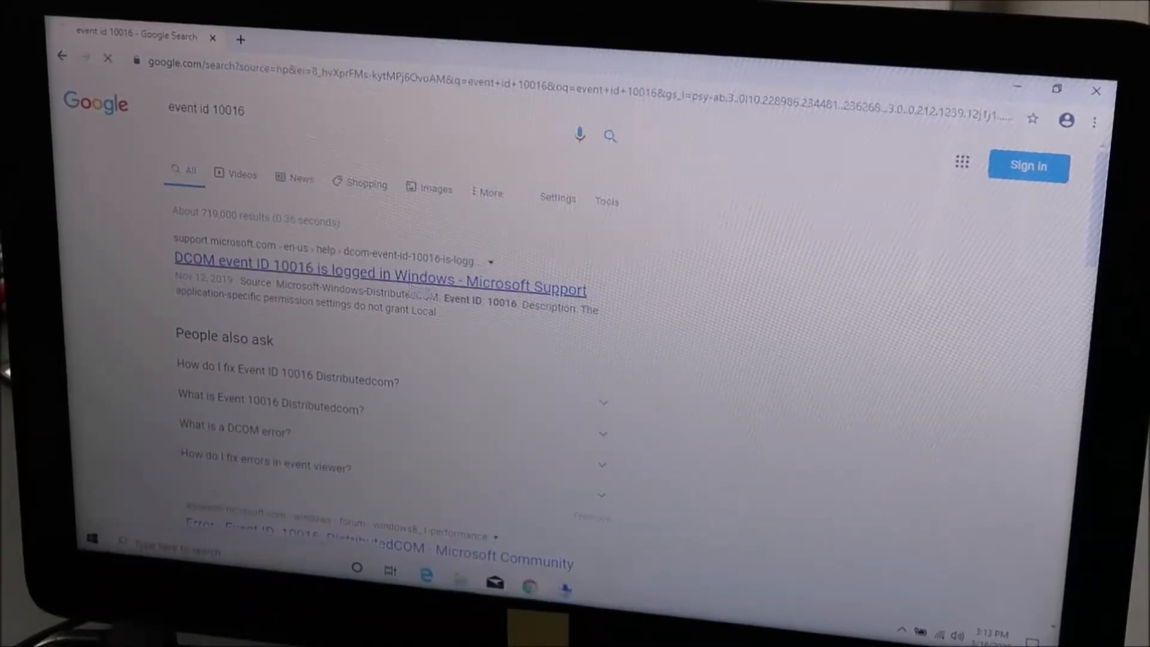
Step: Open the 'DCOM event ID 10016 is logged in Windows' article and scroll to Cause and Workaround
{"action": "left_click", "coordinate": [378, 259]}
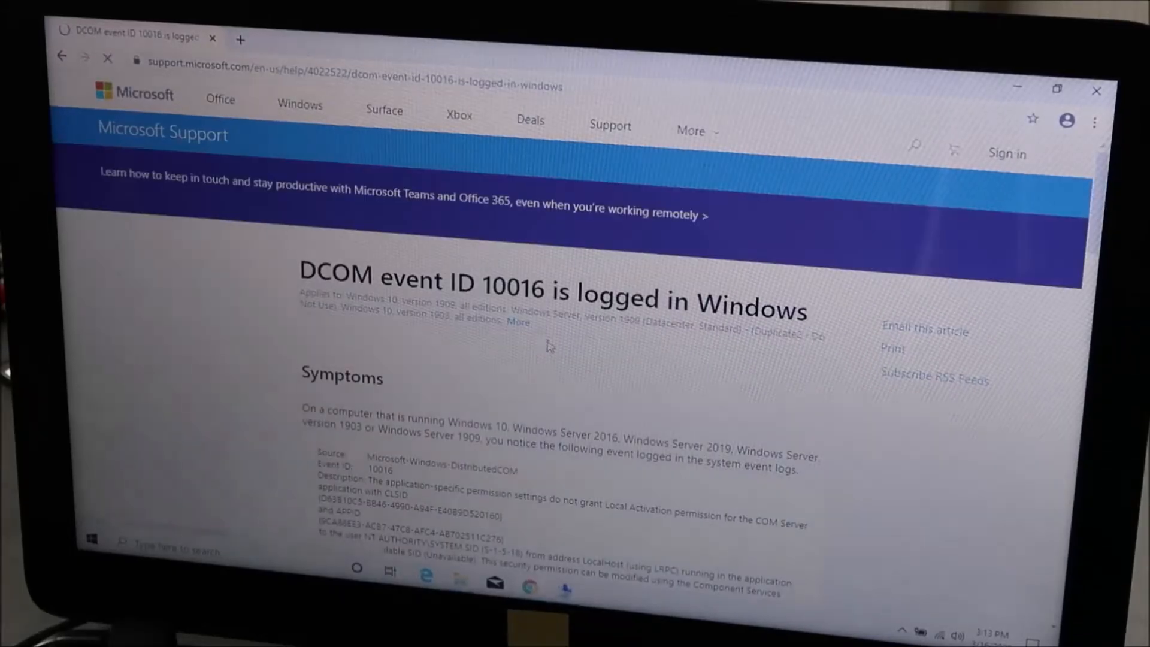
{"action": "scroll", "scroll_direction": "down", "scroll_amount": 3}
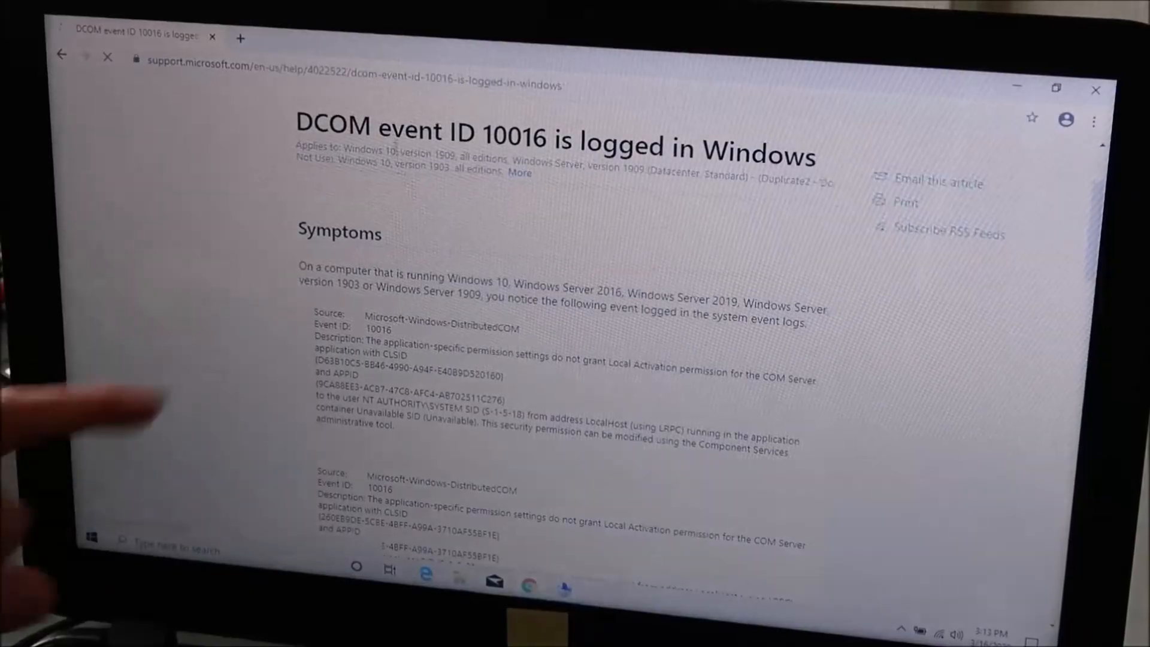
{"action": "scroll", "scroll_direction": "down", "scroll_amount": 3}
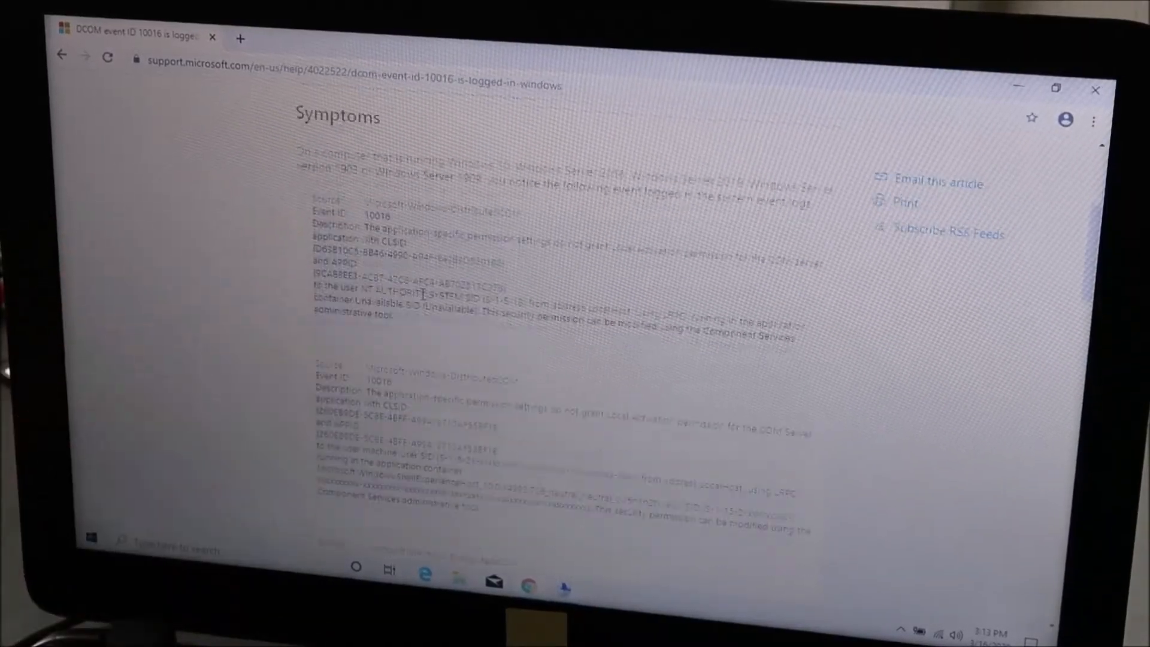
{"action": "scroll", "scroll_direction": "down", "scroll_amount": 3}
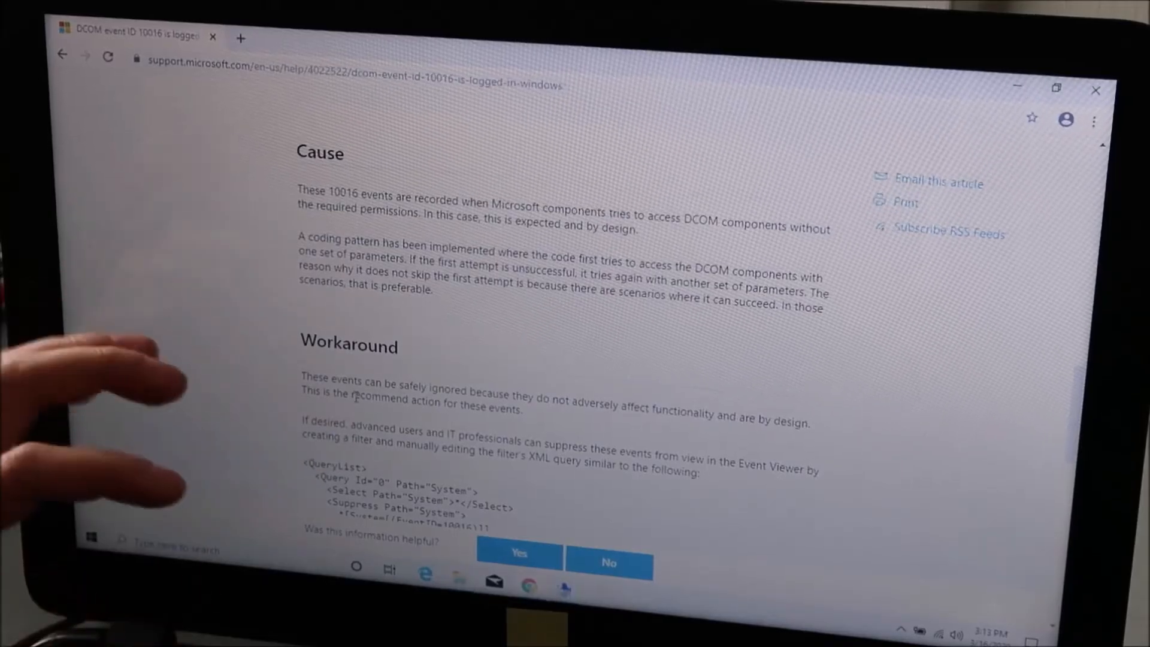
{"action": "scroll", "scroll_direction": "down", "scroll_amount": 3}
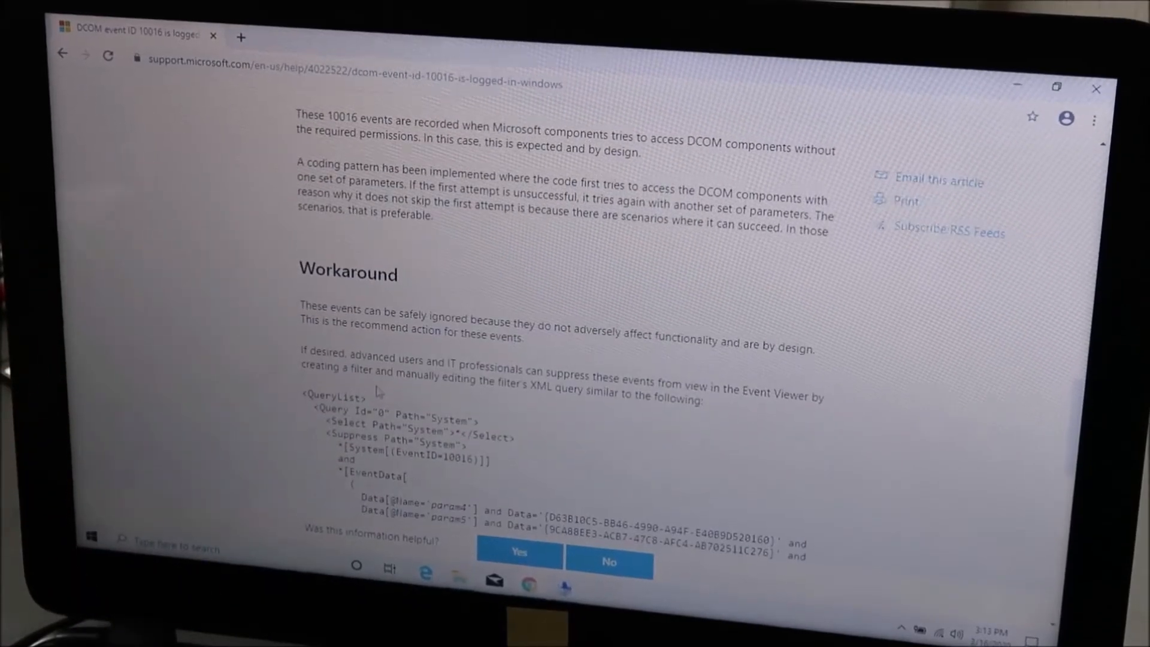